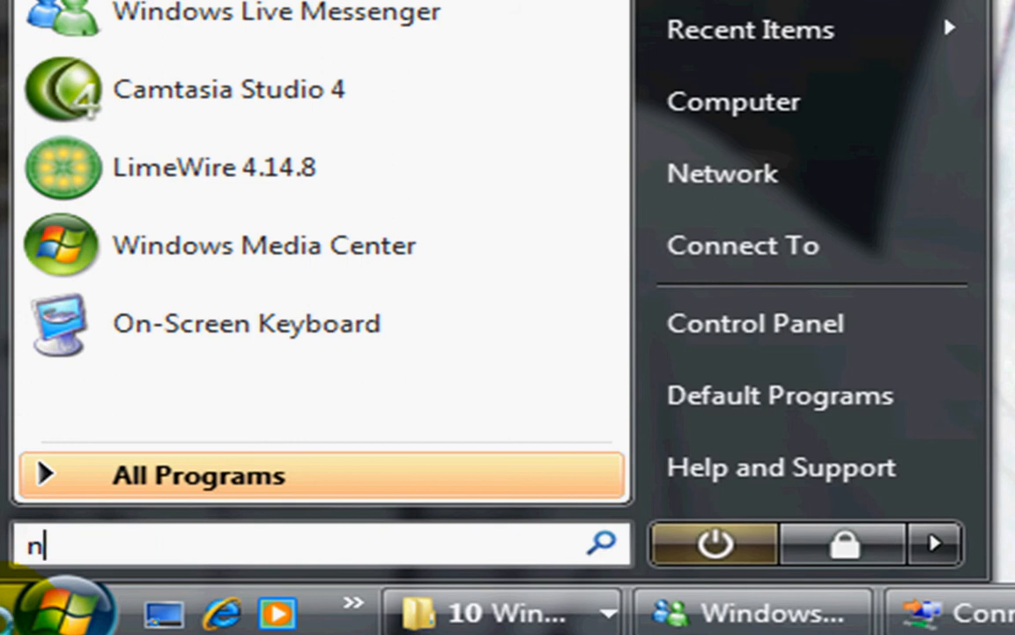
# Search 'netplwiz' from the Start menu and launch the User Accounts window.
pyautogui.write('etpl')
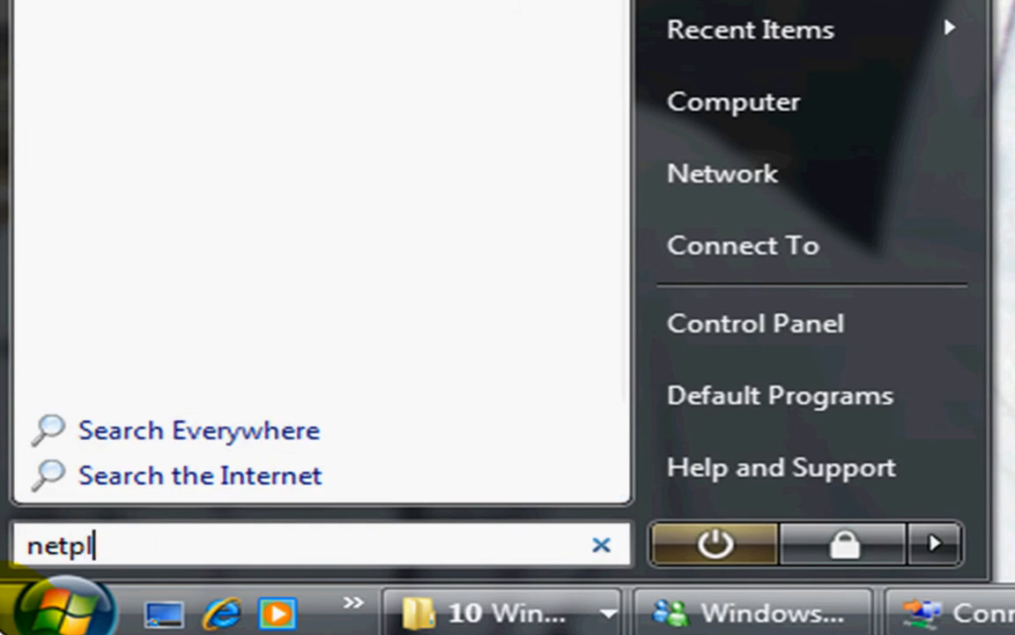
pyautogui.write('w')
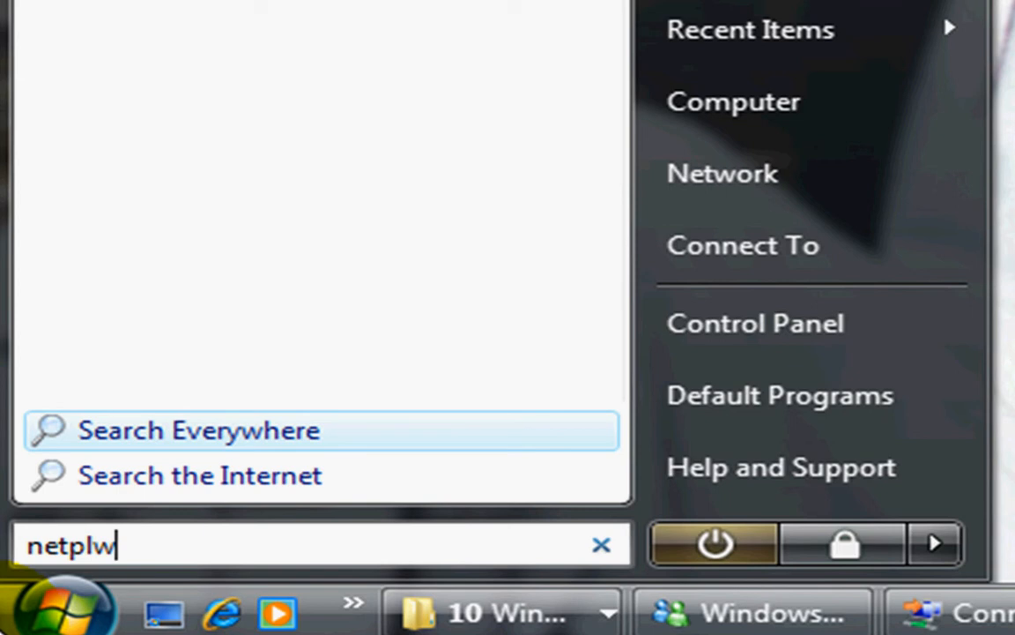
pyautogui.write('i')
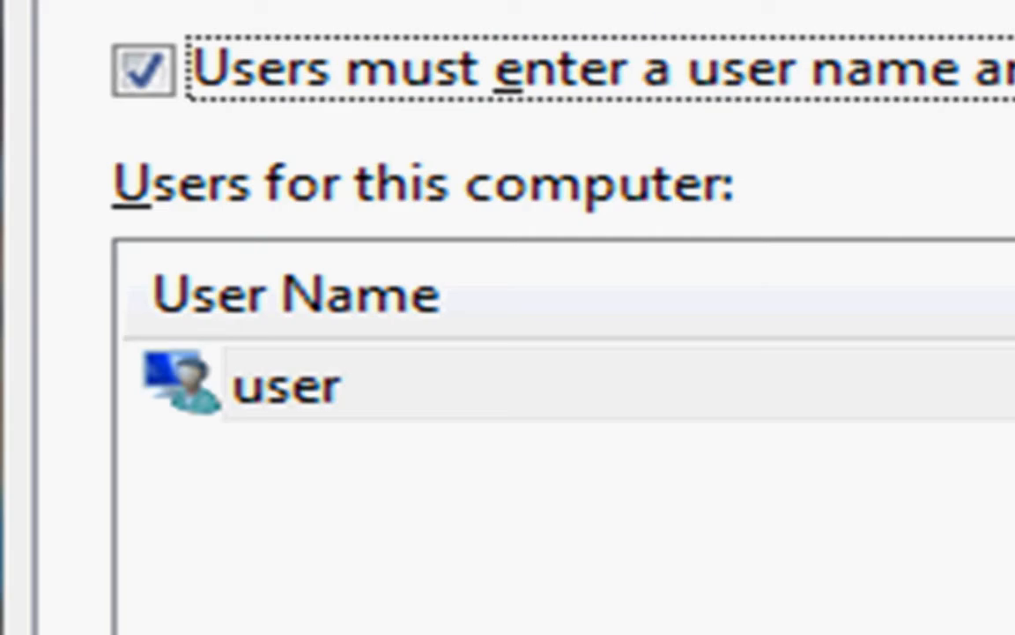
pyautogui.click(286, 185)
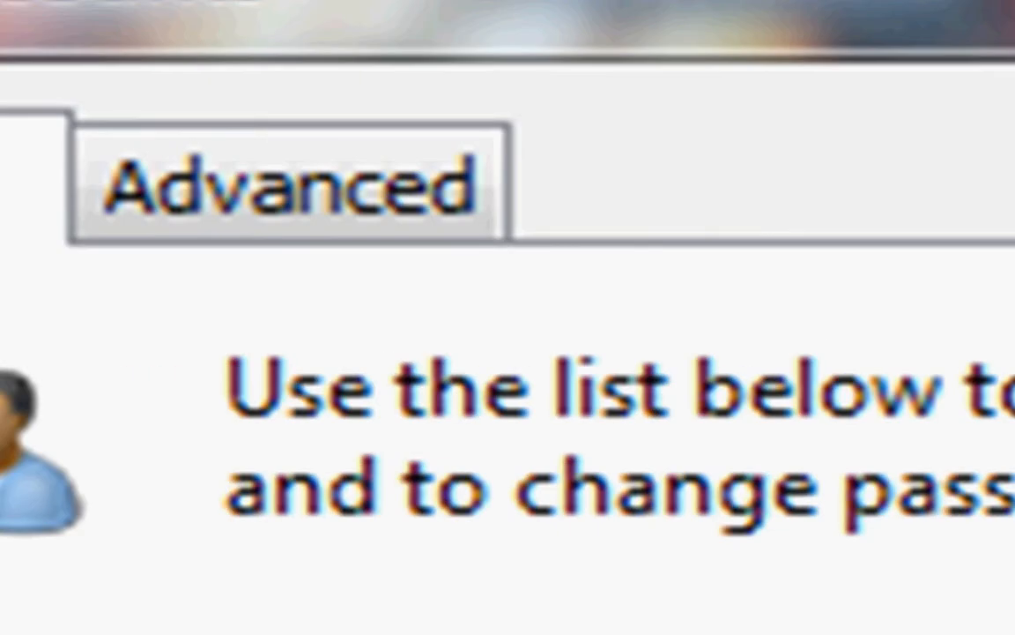